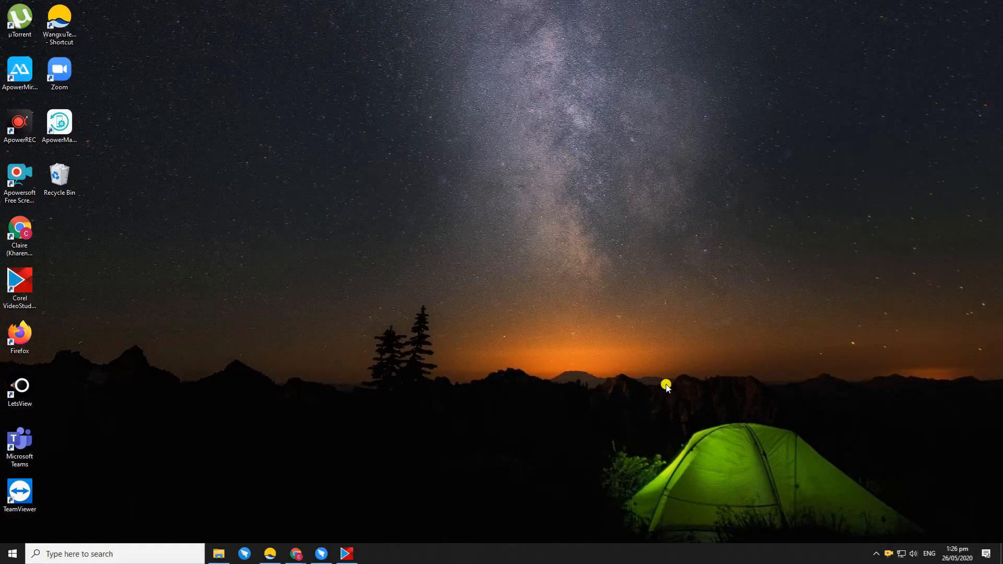
{"action": "mouse_move", "coordinate": [949, 520]}
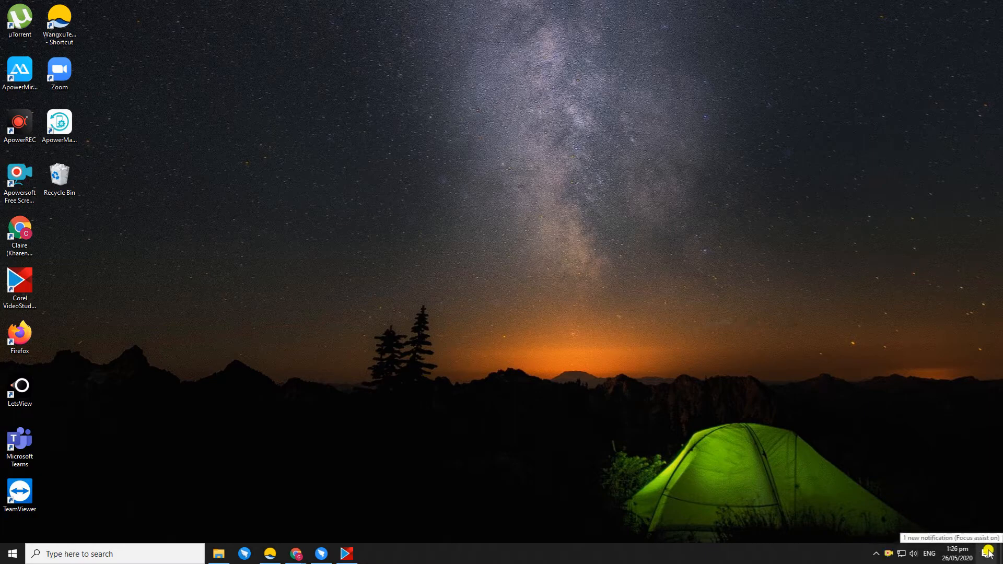
Bring up the wireless display Connect panel from the Windows Action Center
{"action": "left_click", "coordinate": [988, 553]}
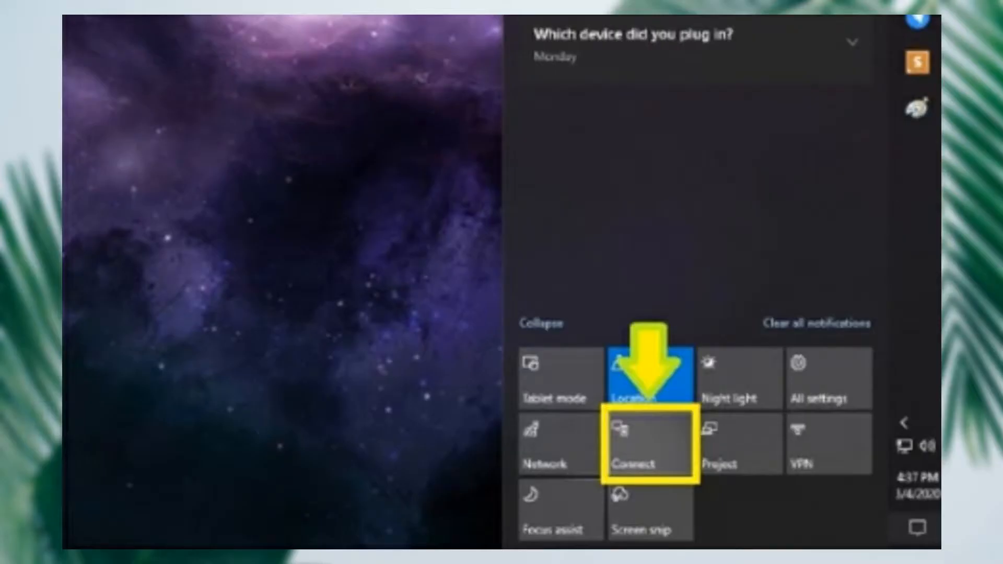
{"action": "left_click", "coordinate": [649, 444]}
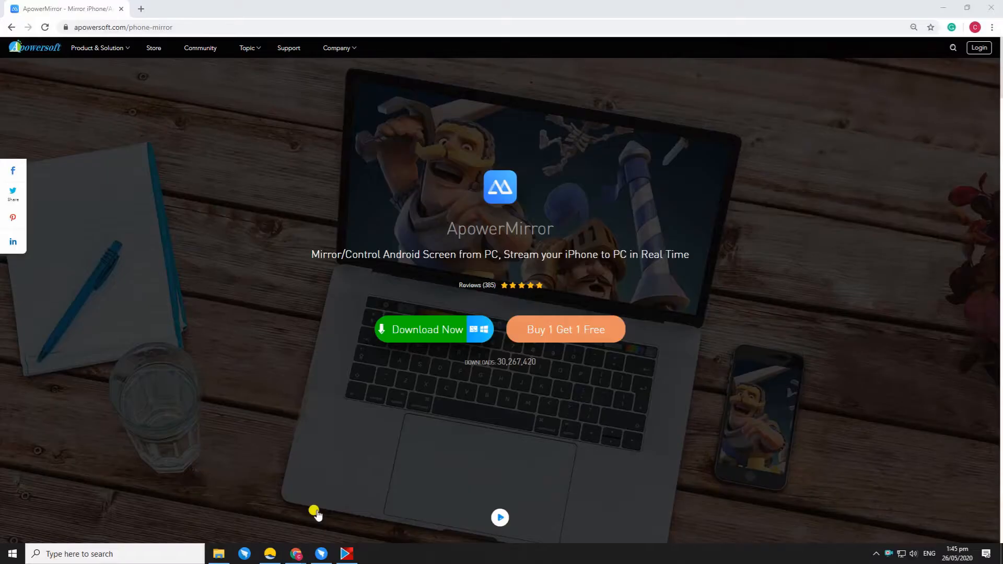
{"action": "mouse_move", "coordinate": [437, 332]}
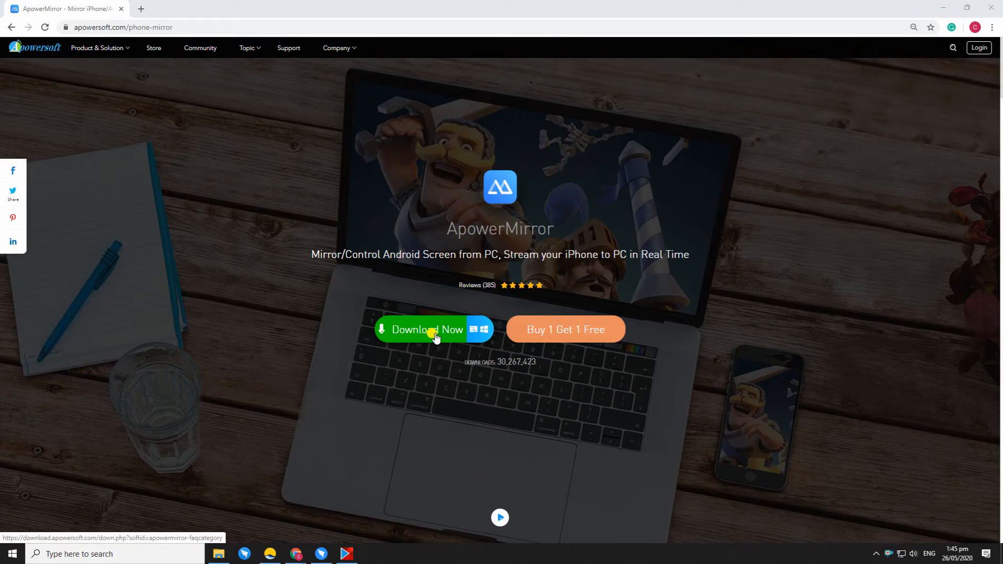
Download the ApowerMirror Windows installer from the apowersoft.com phone-mirror page
{"action": "left_click", "coordinate": [124, 27]}
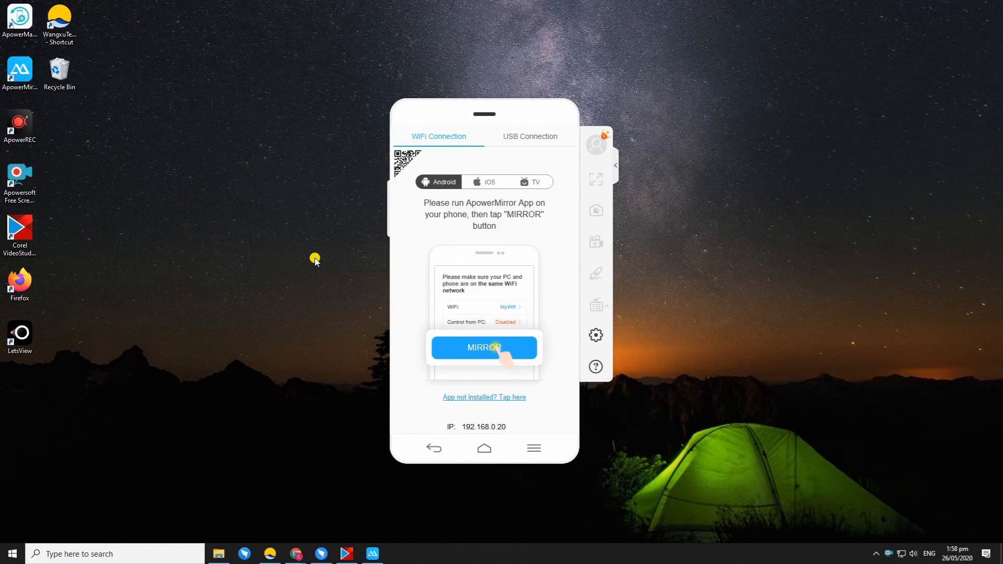
{"action": "left_click", "coordinate": [488, 182]}
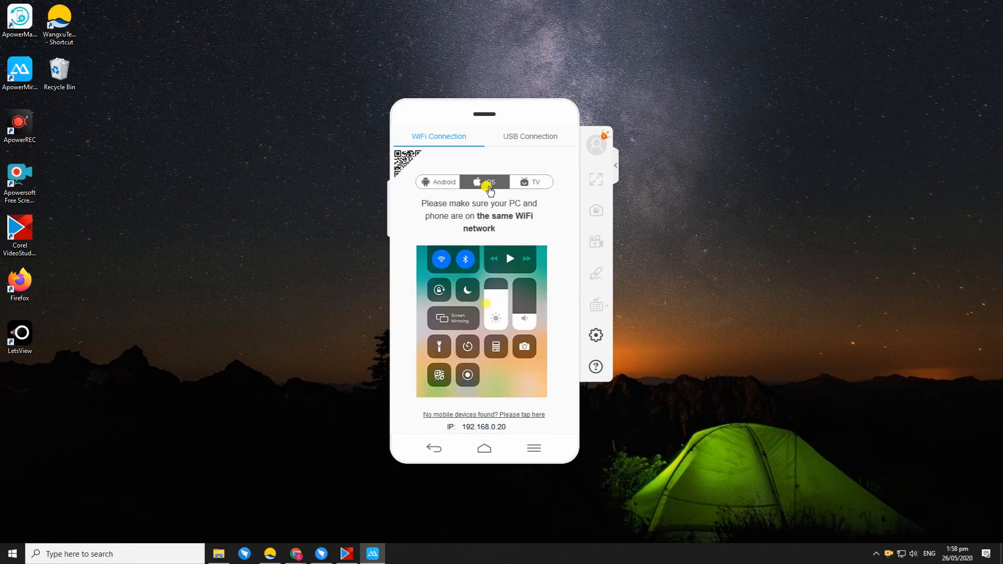
{"action": "left_click", "coordinate": [533, 182]}
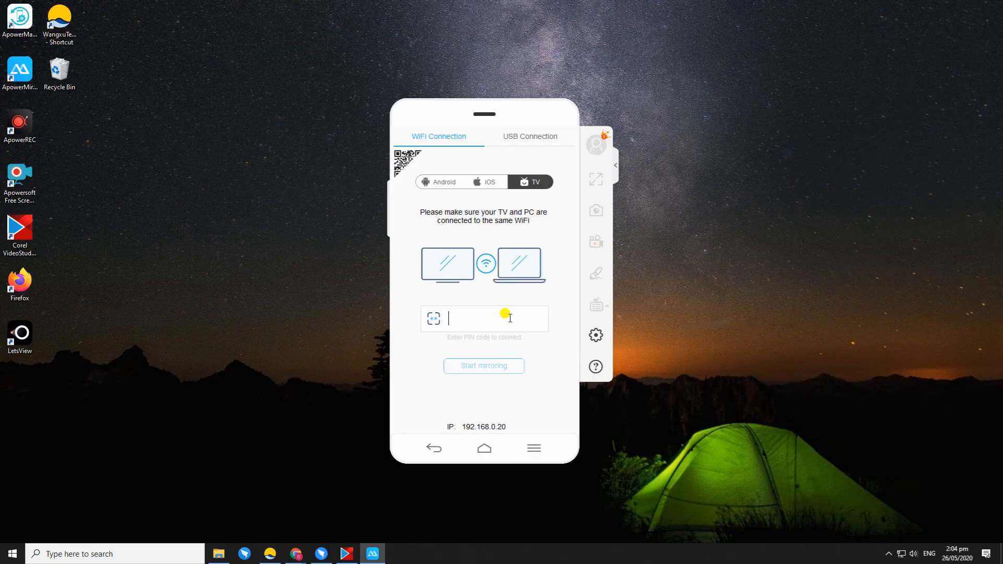
{"action": "type", "text": "02aa"}
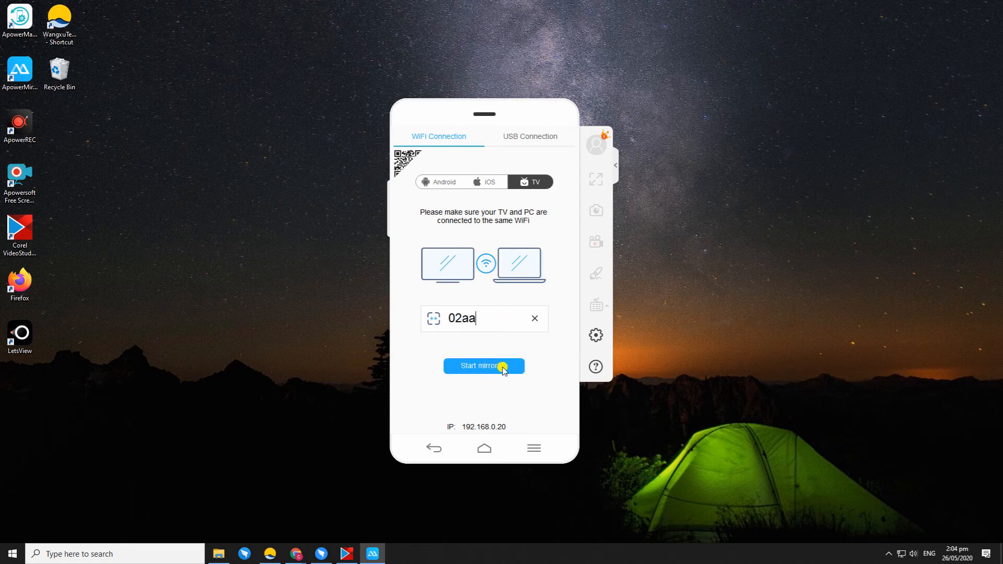
{"action": "left_click", "coordinate": [484, 366]}
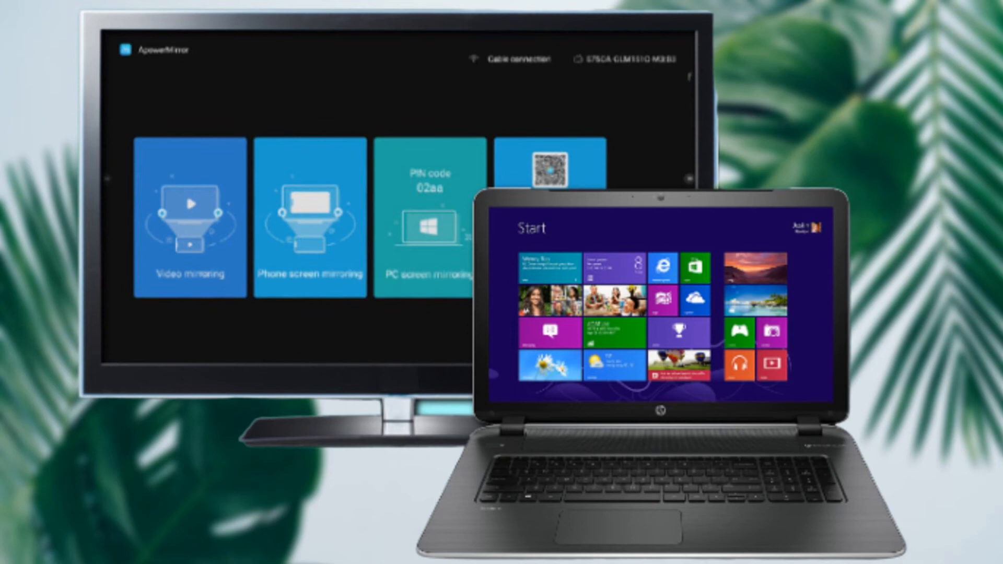